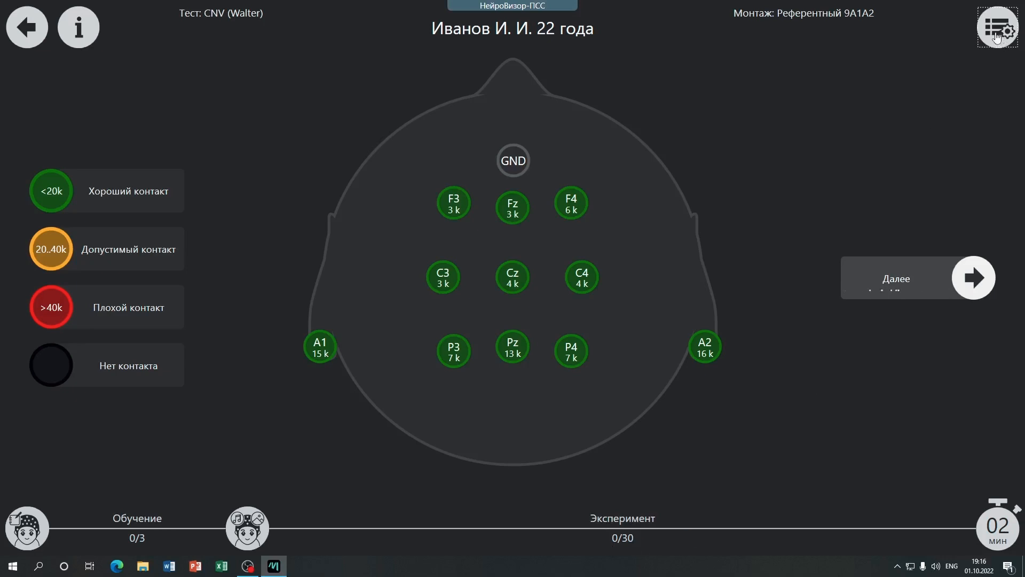
- Open the Настройки сценария dialog listing the EEG tests, with CNV (Walter) selected
left_click(996, 27)
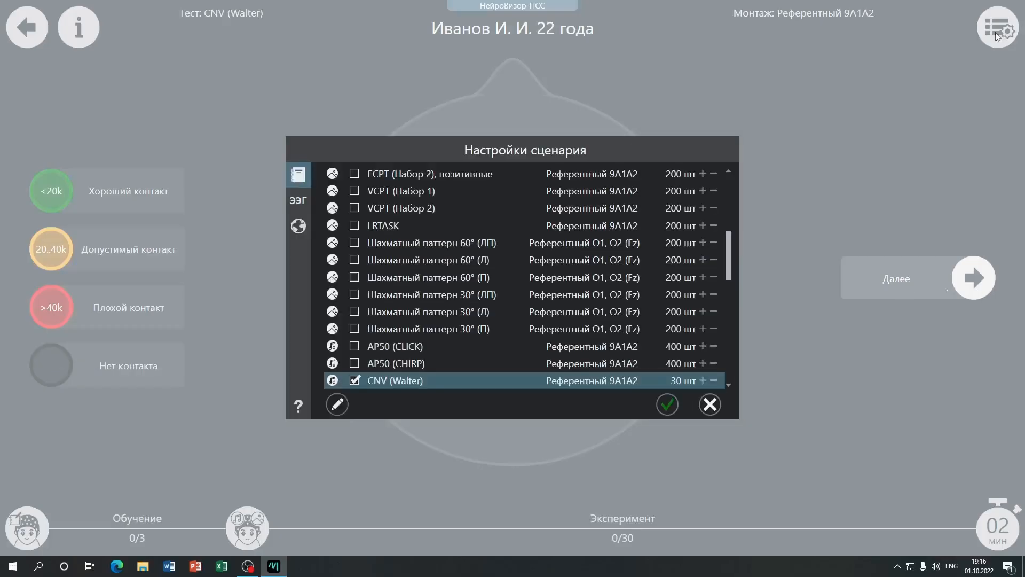